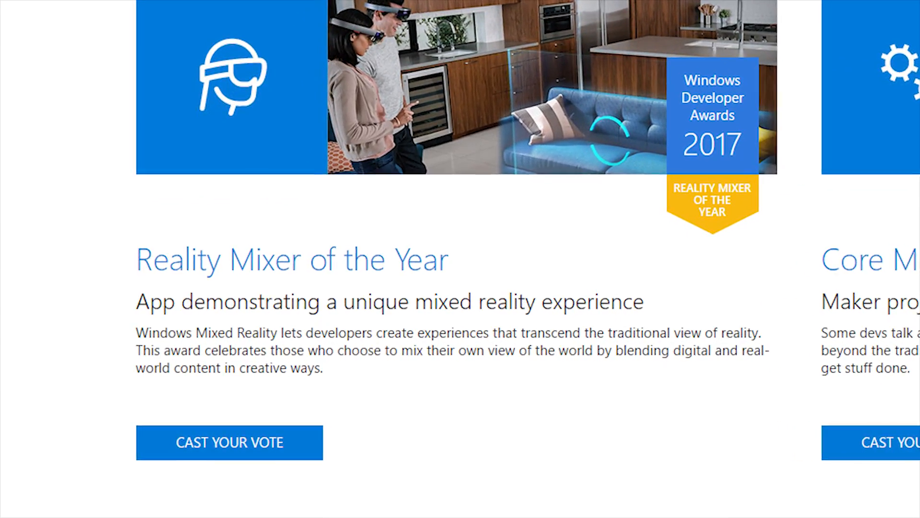
Step: Scroll the awards page down to the Reality Mixer of the Year category
scroll(down, 3)
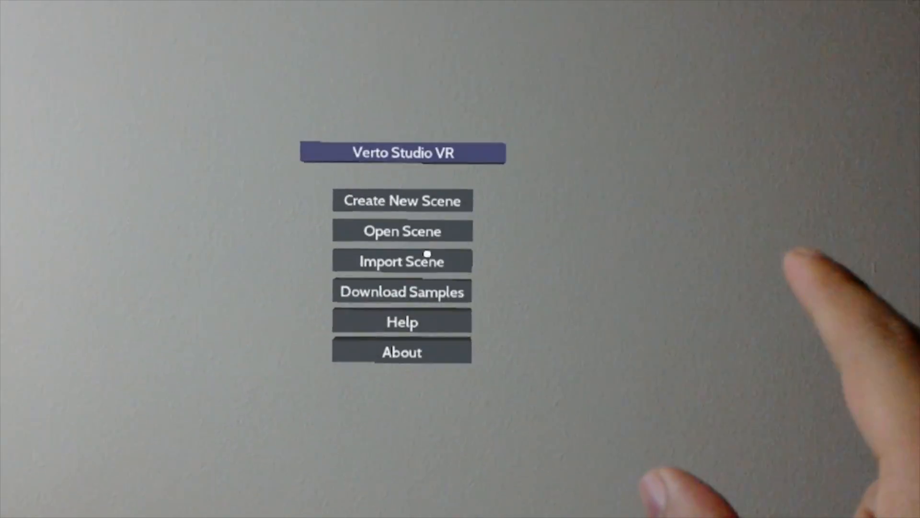
Step: Download a sample scene with a fruit bowl and blue cup, then list addable primitive shapes
click(401, 291)
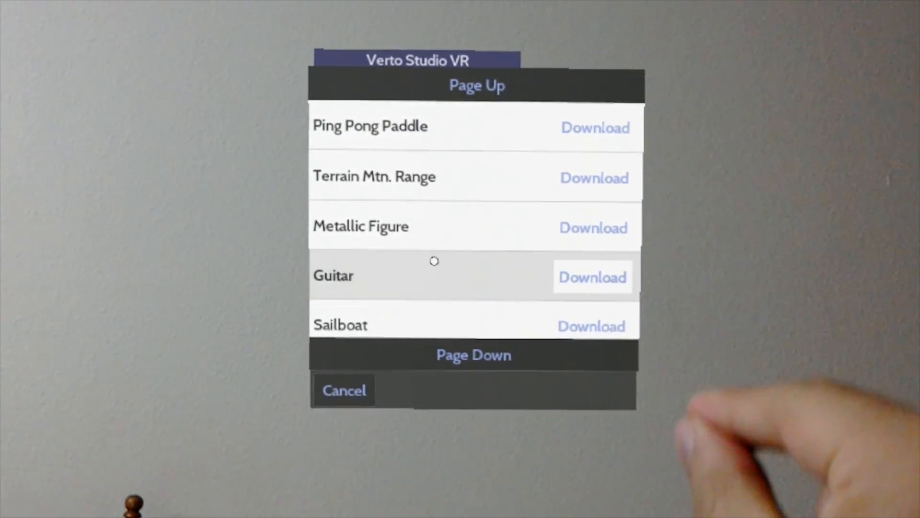
click(344, 390)
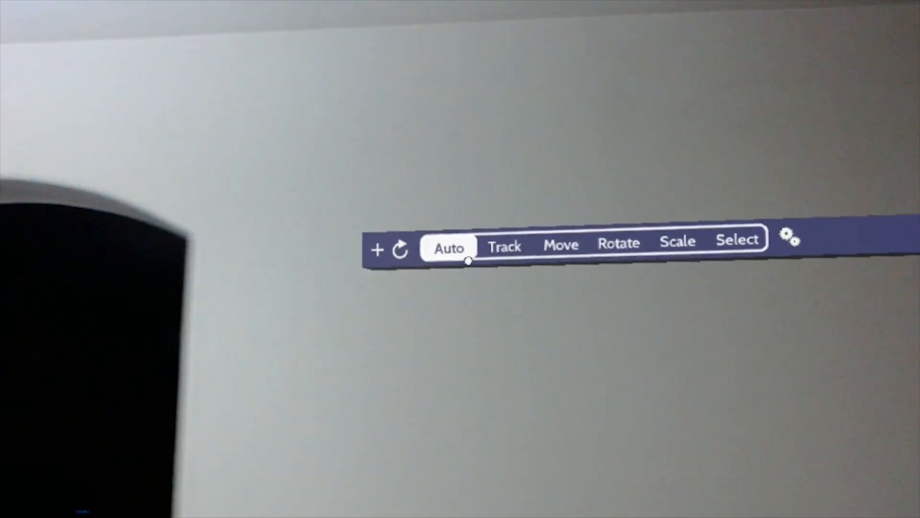
click(377, 248)
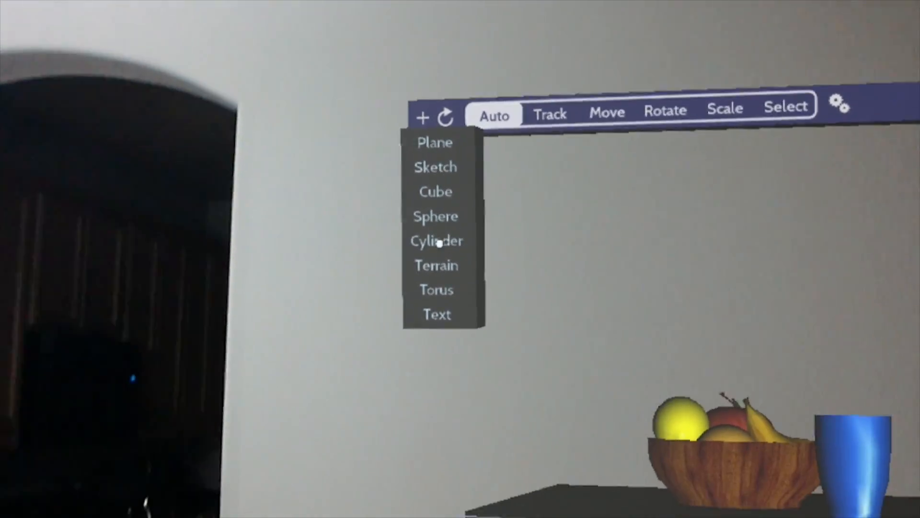
Step: Add a 3D text object reading 'hello' floating above the table
click(437, 315)
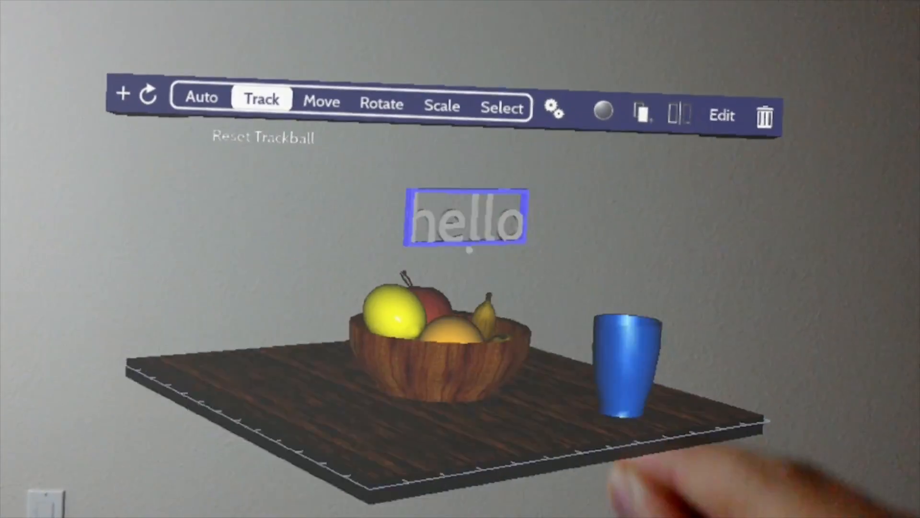
click(322, 102)
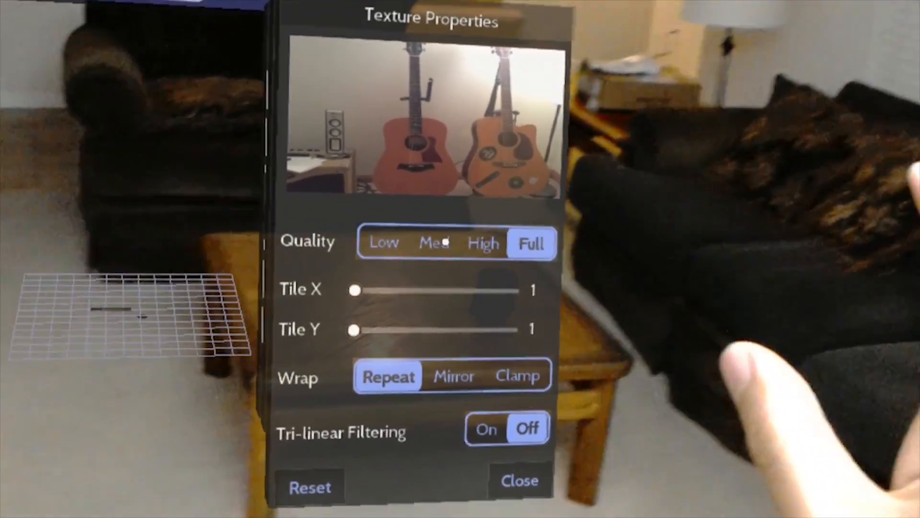
Step: Review the guitar photo texture quality and the material's shader options
click(433, 243)
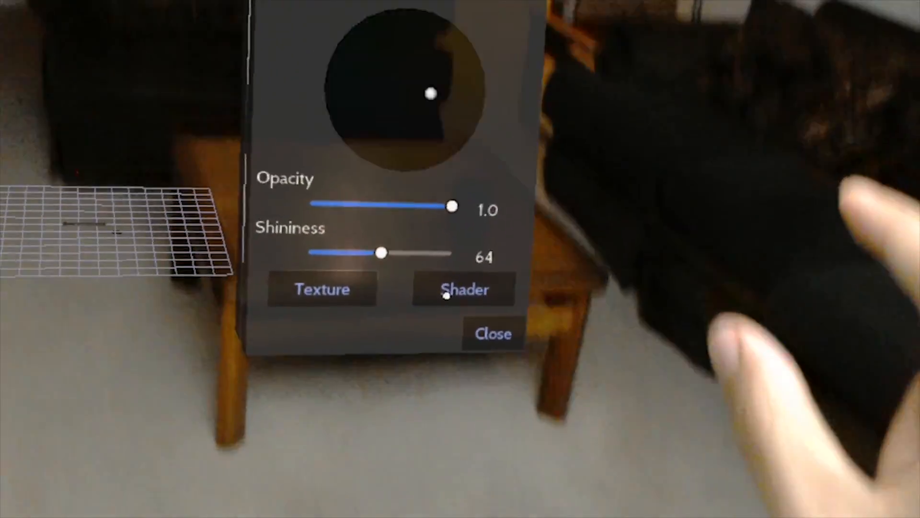
click(464, 288)
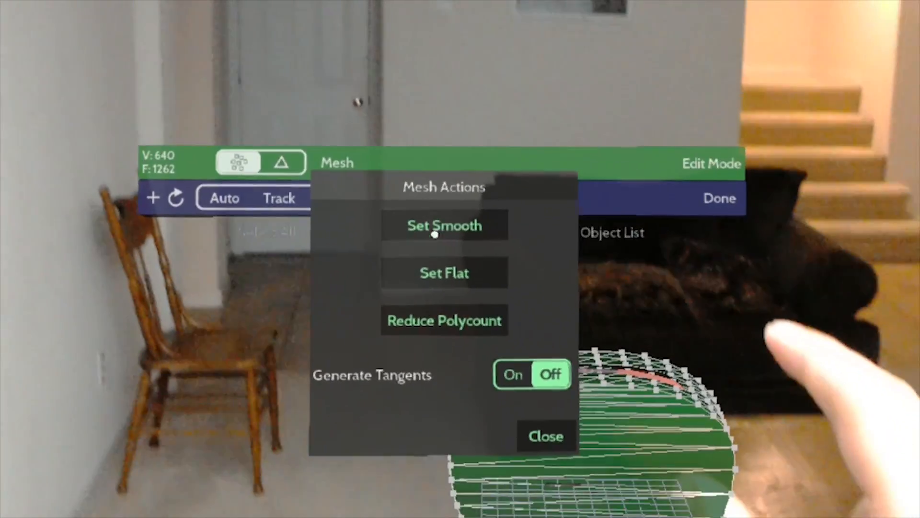
Step: Show the Reduce Polycount percentage (25), then the object's properties with its 'shape' material group
click(444, 273)
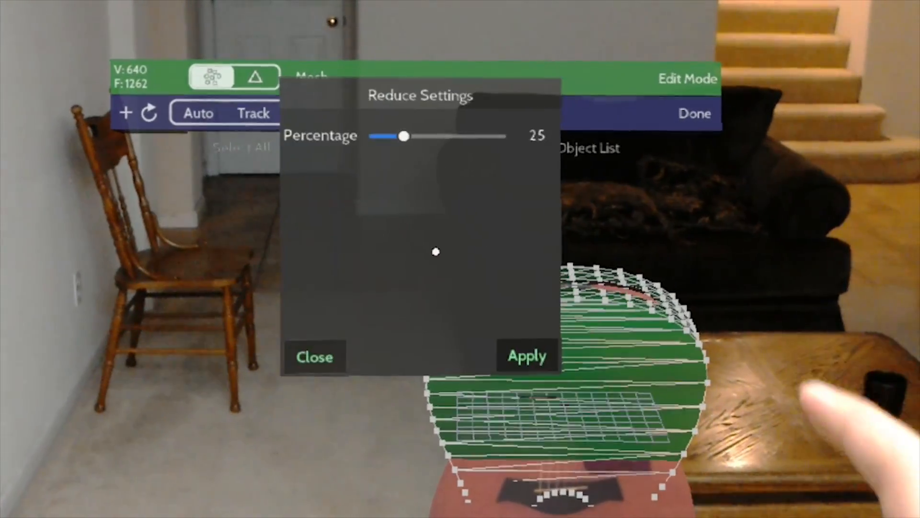
click(526, 355)
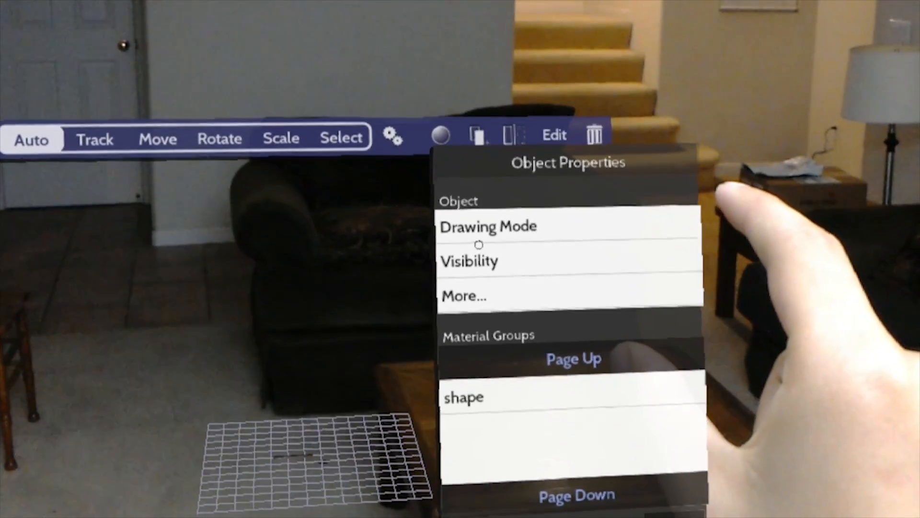
Step: Show the object's Visibility setting, currently On, and return to the scene
click(469, 261)
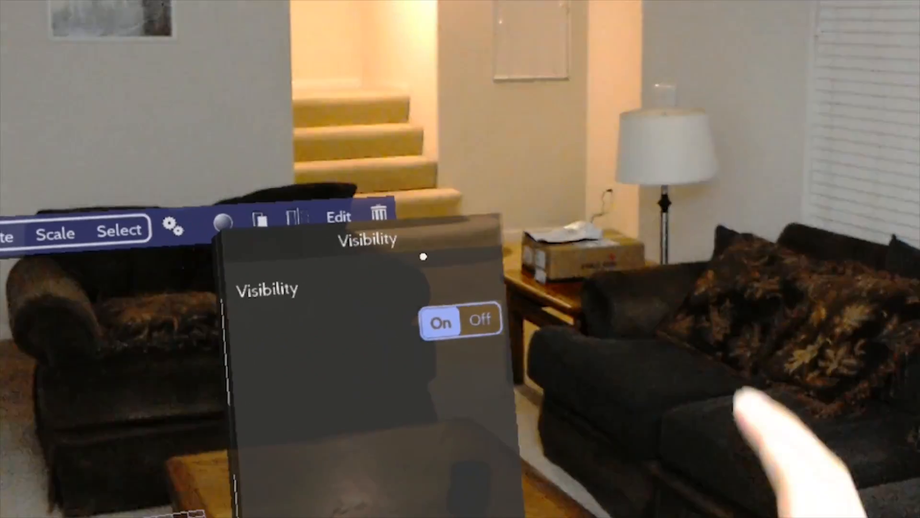
click(378, 216)
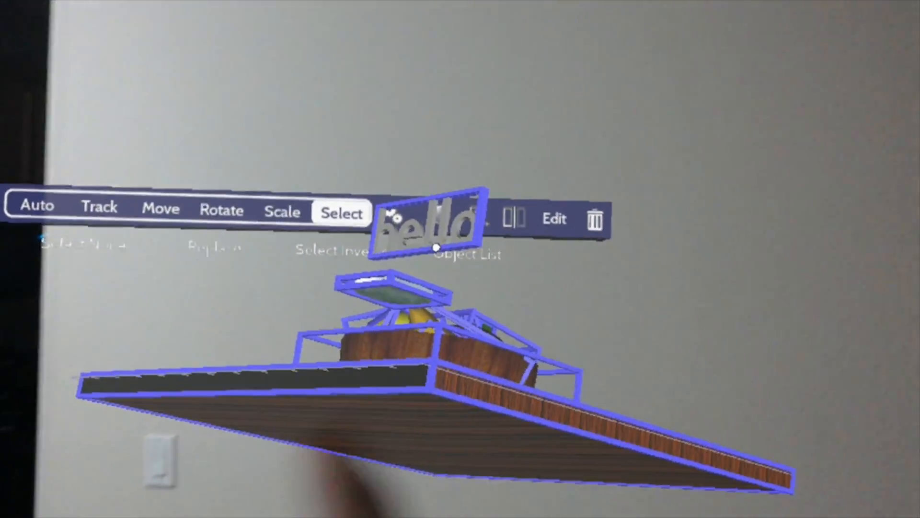
Step: Delete the selected hello sign and wooden table via the trash icon and confirmation
click(595, 221)
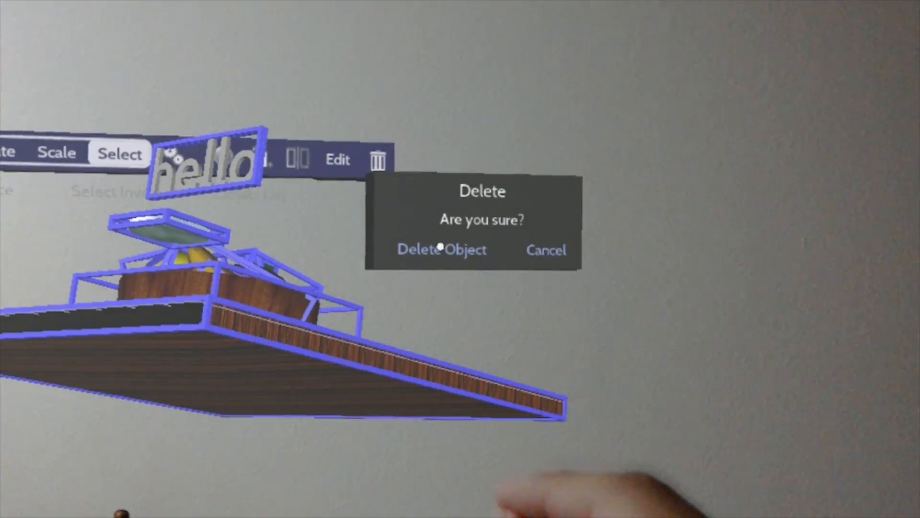
click(441, 249)
text(@ microsoft)
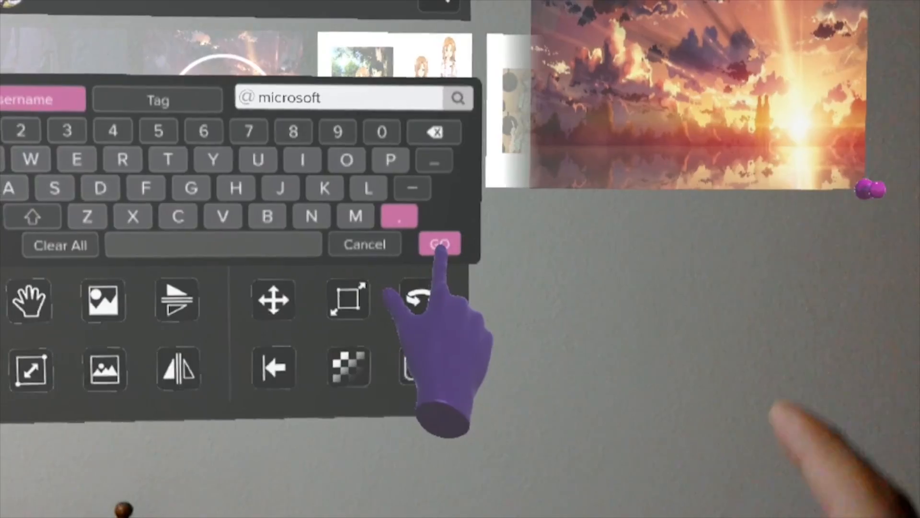
click(439, 244)
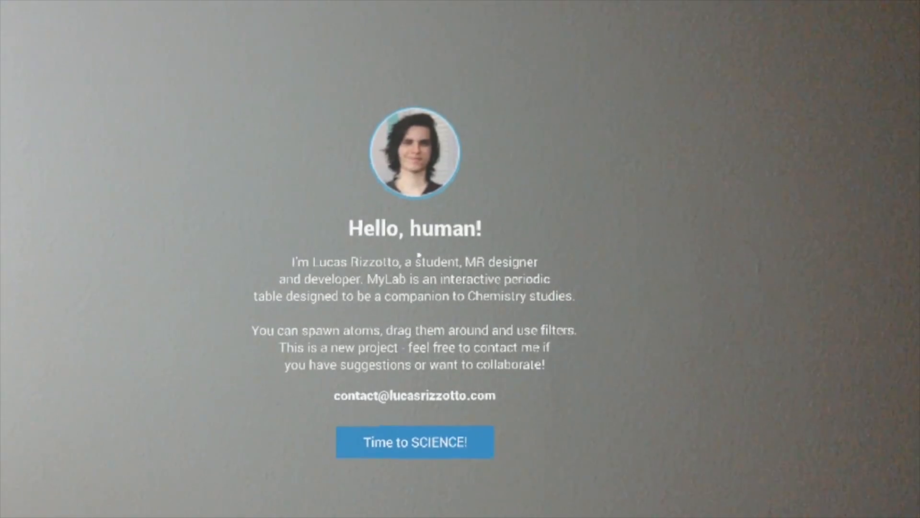
Step: Start MyLab with 'Time to SCIENCE!' and place the periodic table on the wall
click(414, 441)
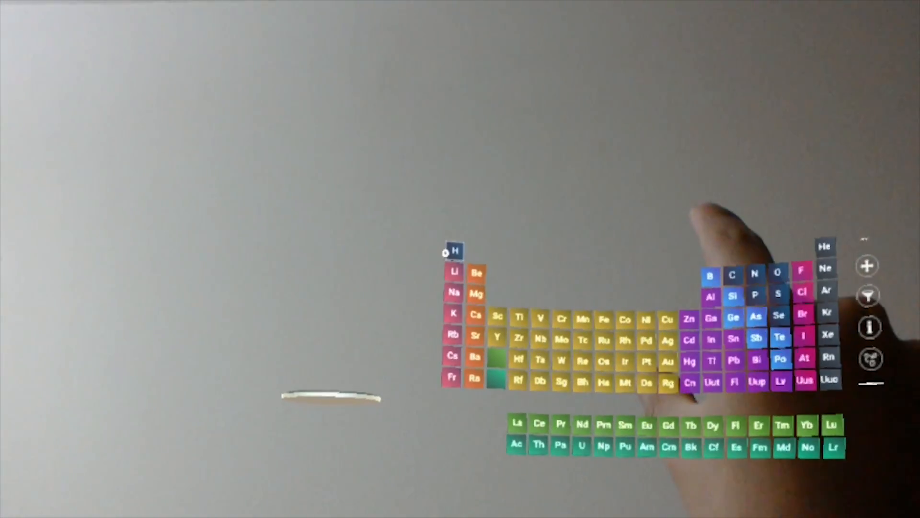
Step: Spawn a Bismuth atom and highlight only post-transition metals in purple
click(454, 250)
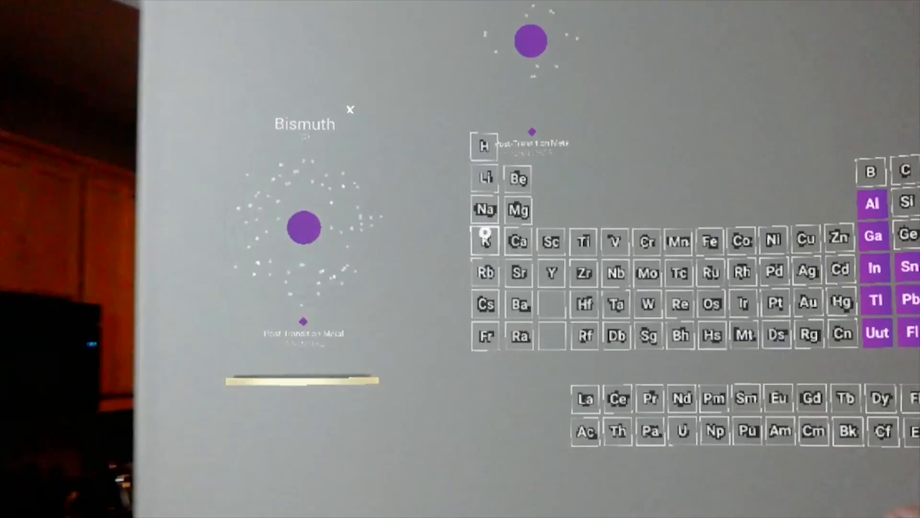
Step: Clear the element filter, spawn a Lawrencium atom, then leave for Holo Terrain's session menu
click(872, 203)
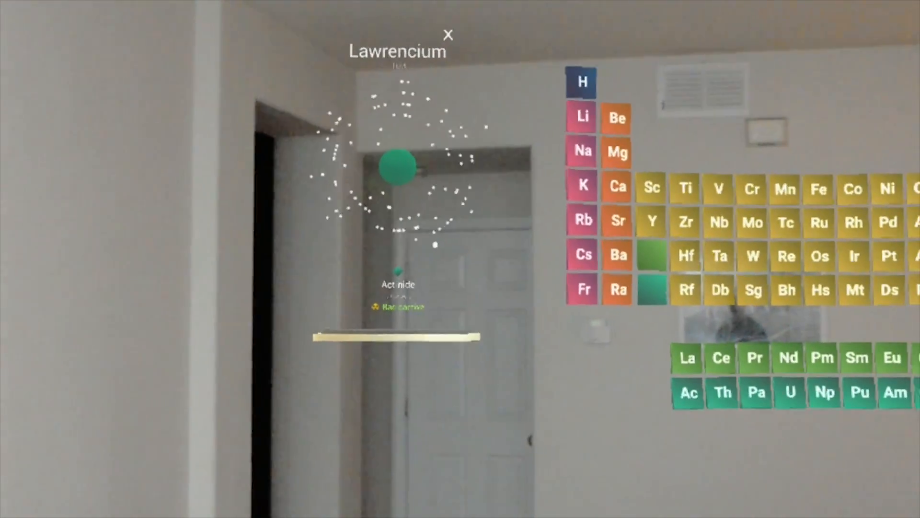
click(449, 33)
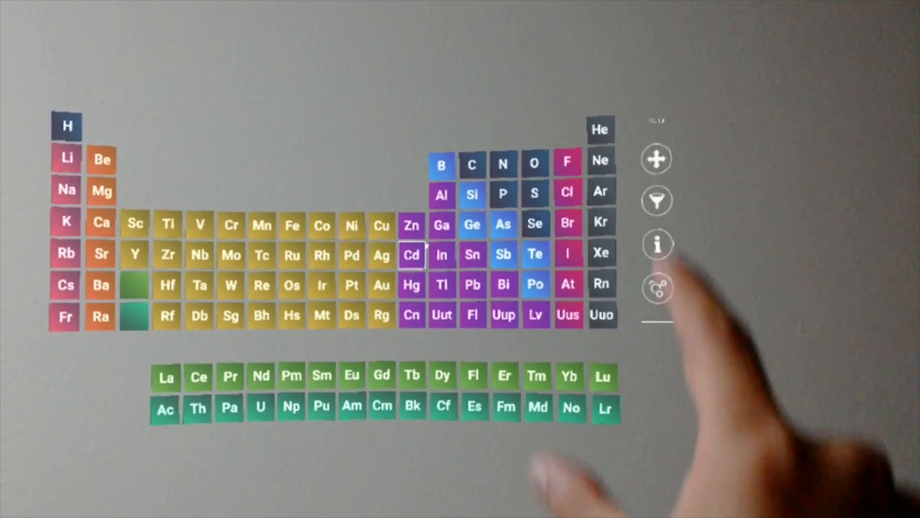
click(441, 225)
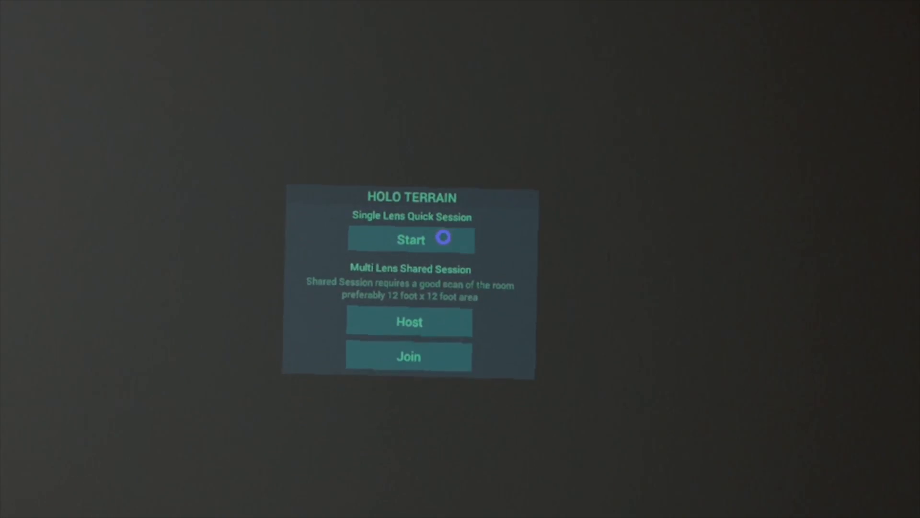
Step: Start a quick session on the Kula, HI map and search for mt everest
click(412, 240)
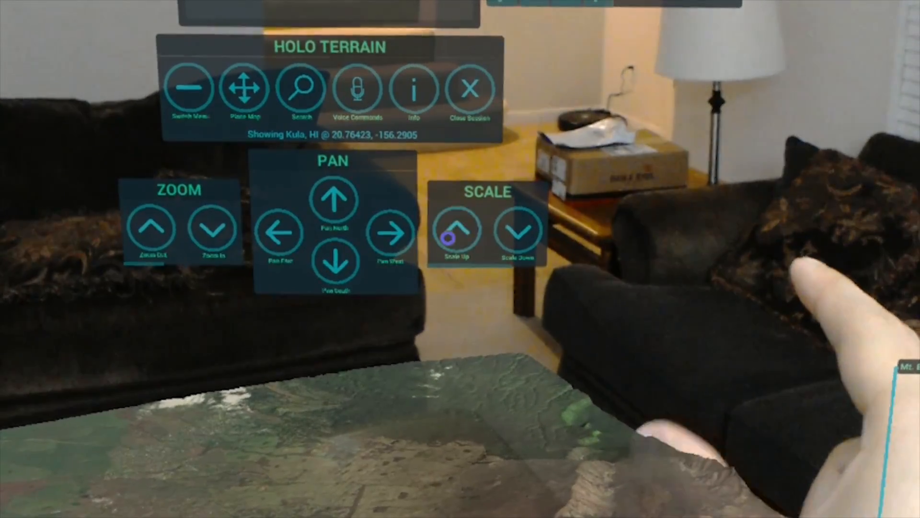
click(301, 88)
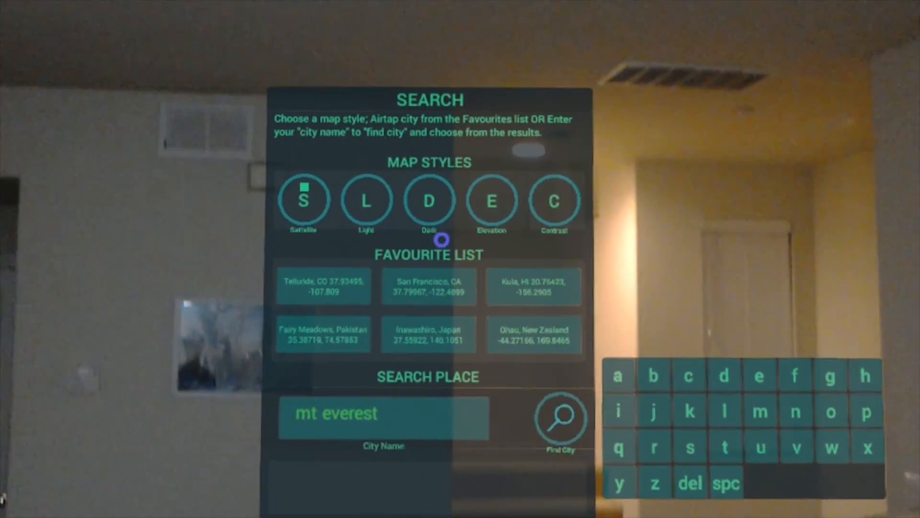